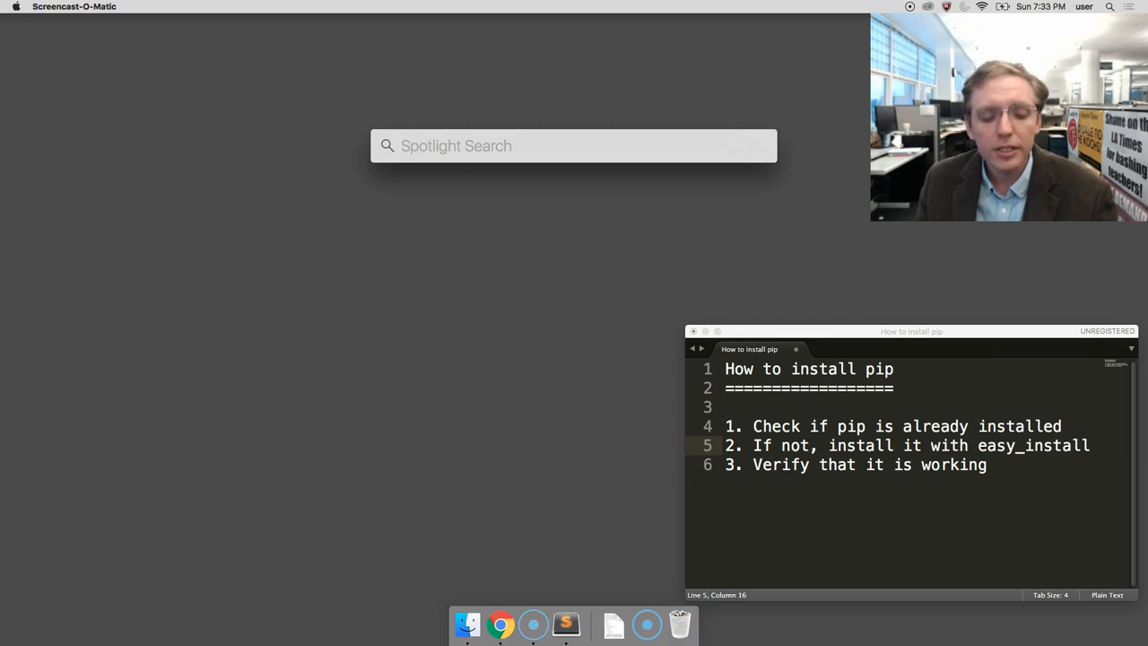
Search Spotlight for 'terminal' and launch the Terminal app from the results
text(terminal)
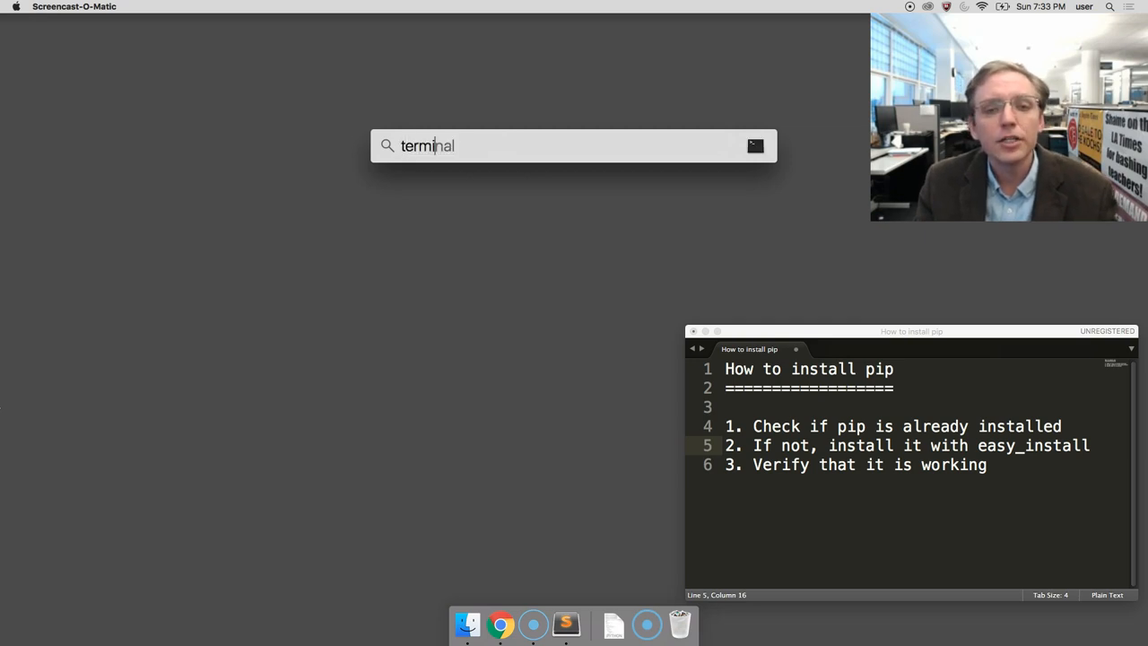
text(terminal)
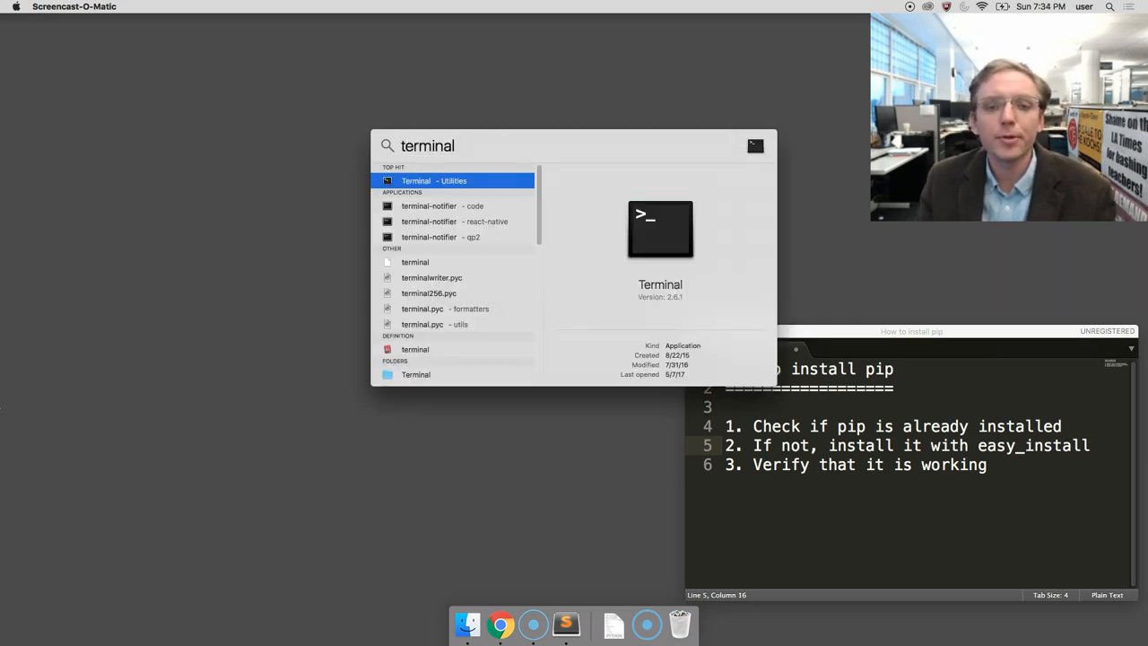
click(415, 181)
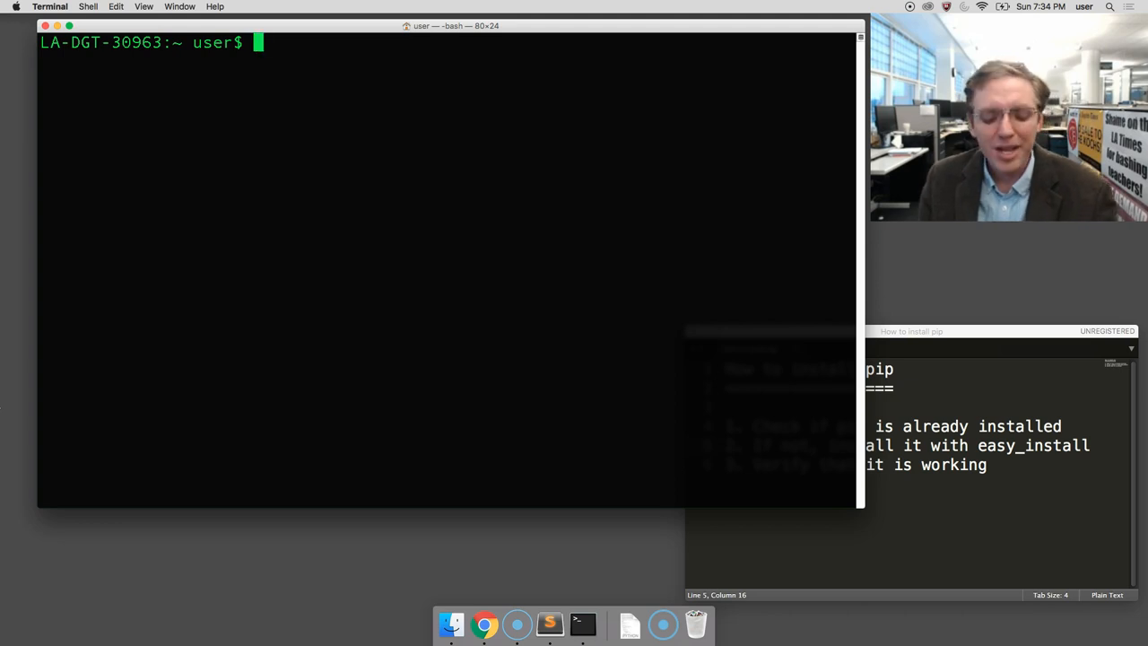
Run 'pip --version' to confirm pip is not installed yet
text(pip)
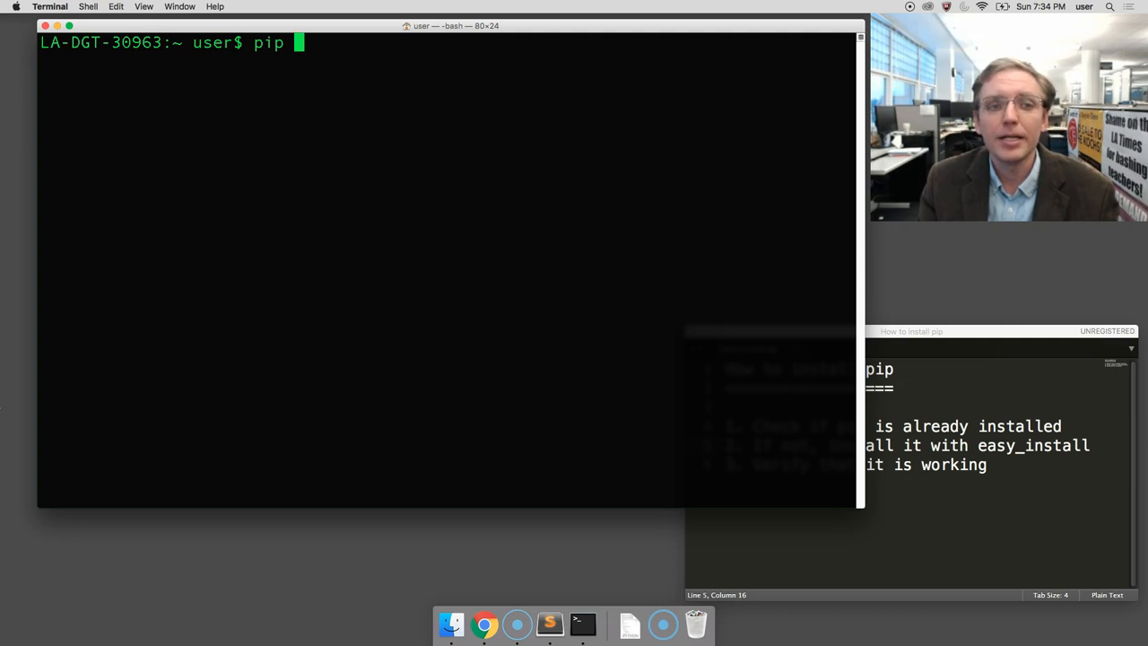
text(--ver)
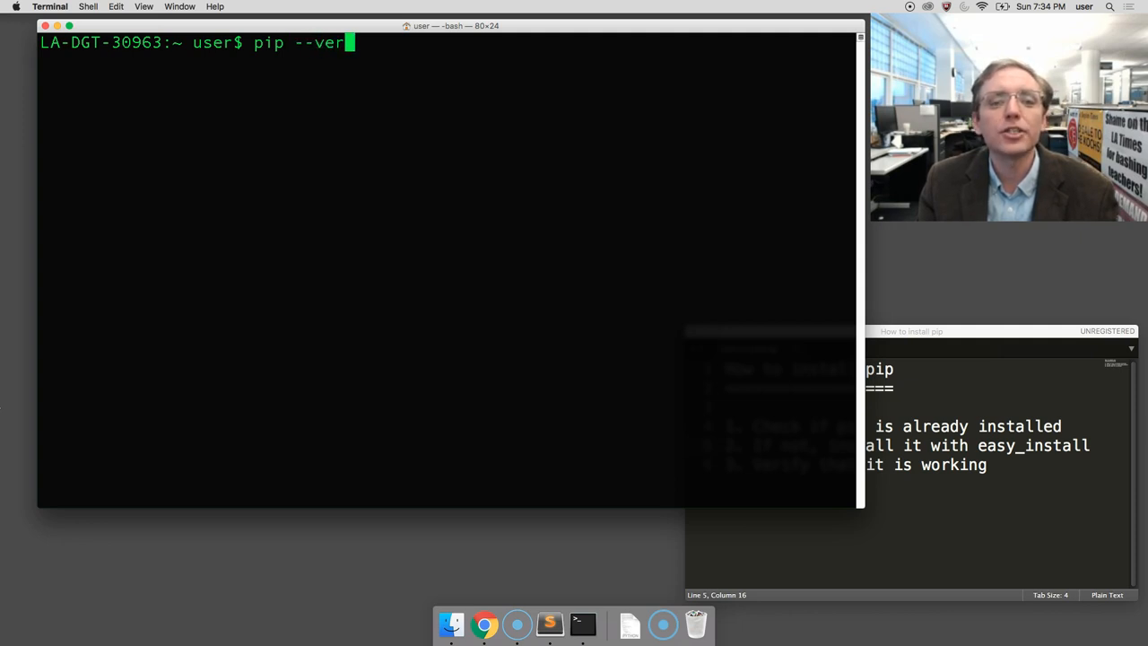
text(sion)
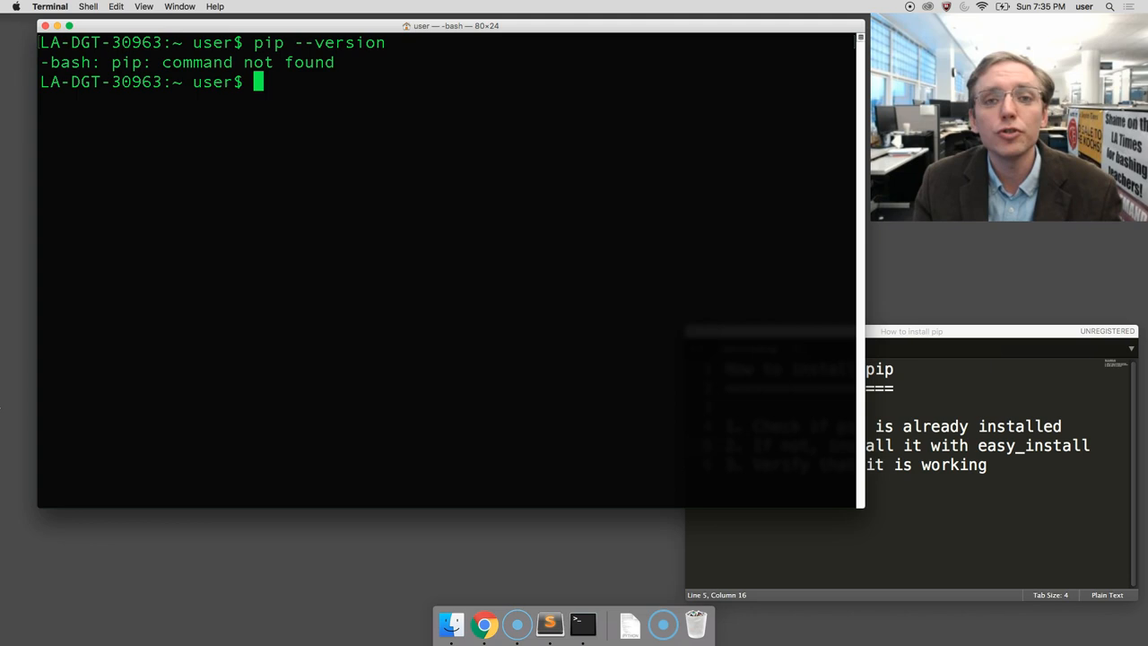
Run 'sudo easy_install pip' to install pip 9.0.1 with administrator rights
text(sudo)
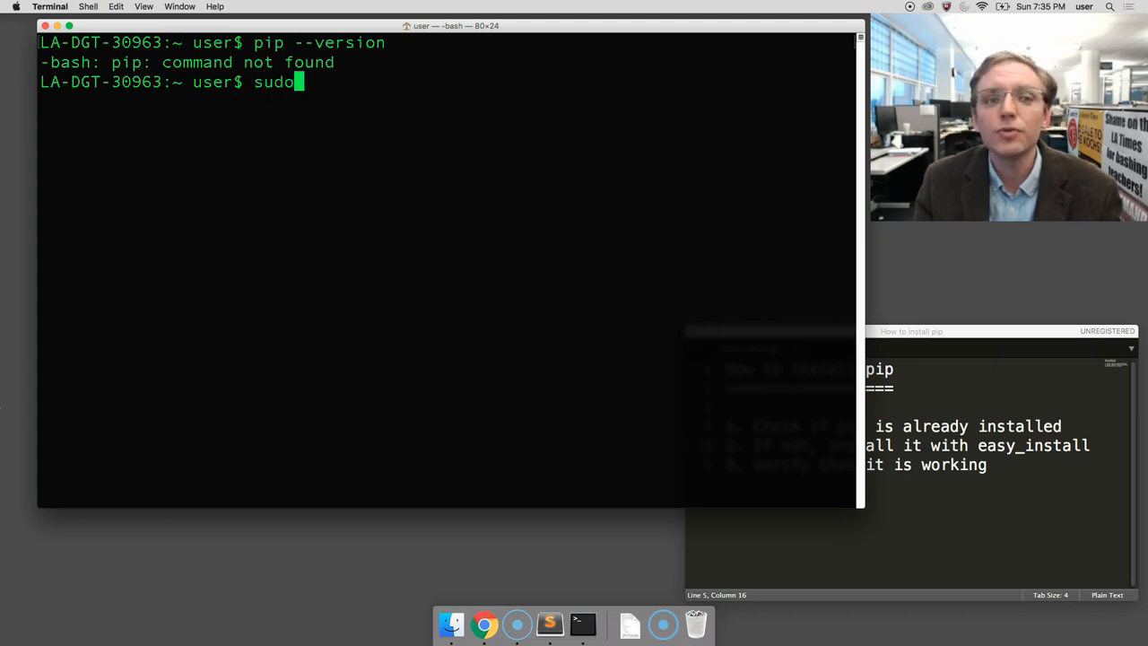
text(" ")
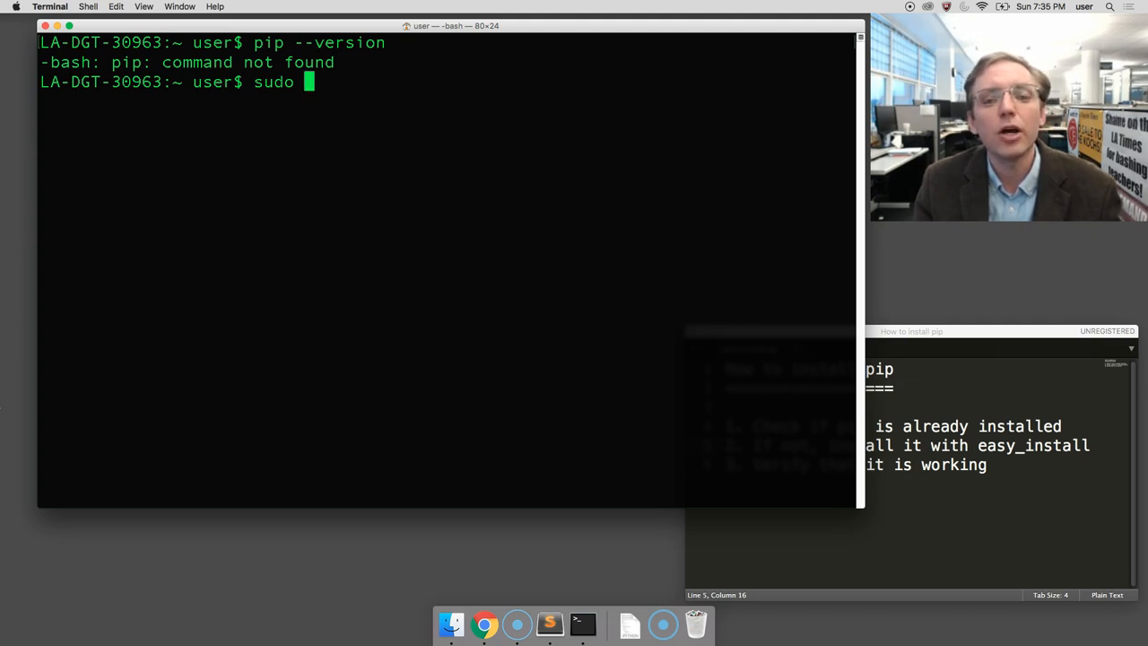
text(eas)
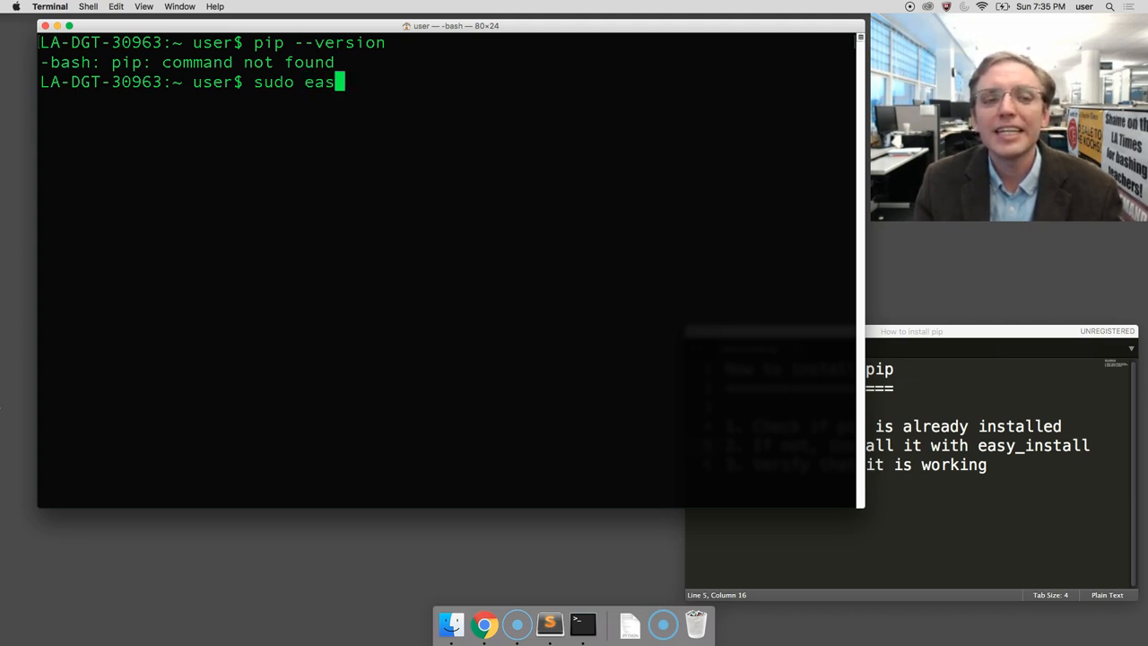
text(y_install)
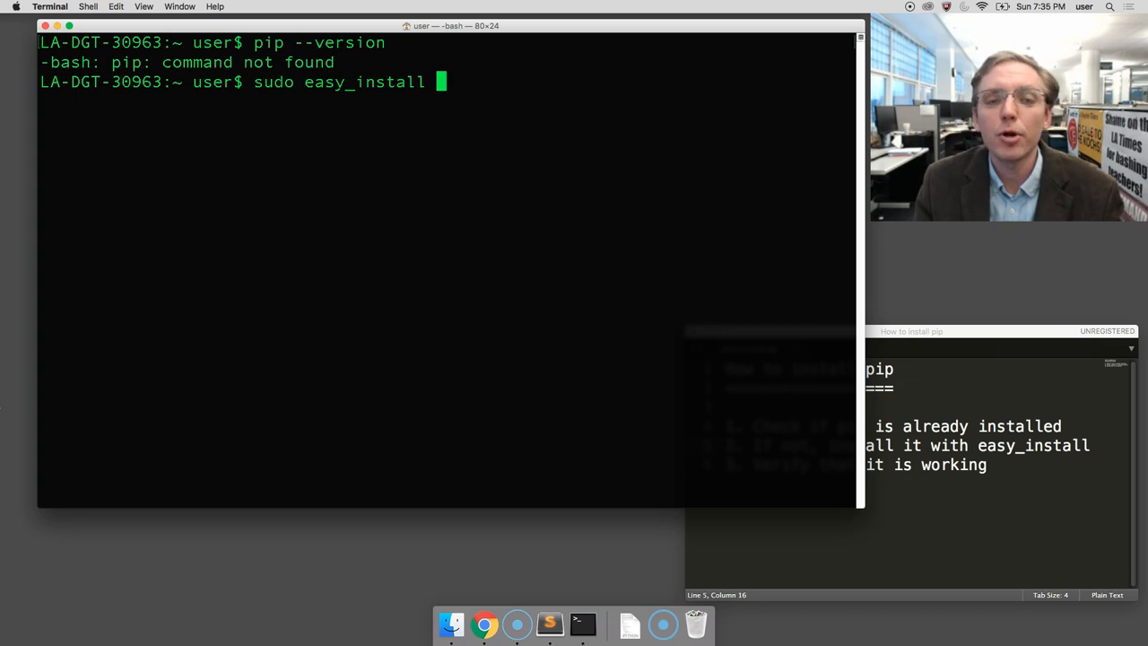
text(pip)
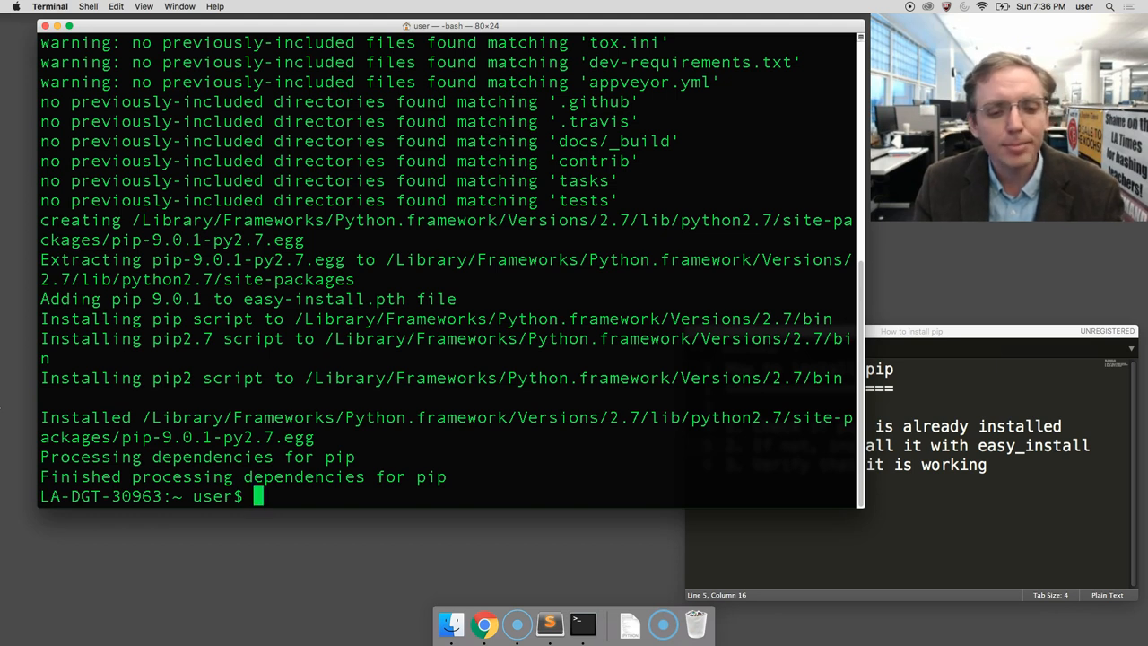
Enter 'pip --version' at the new prompt to verify the installation
text(pip)
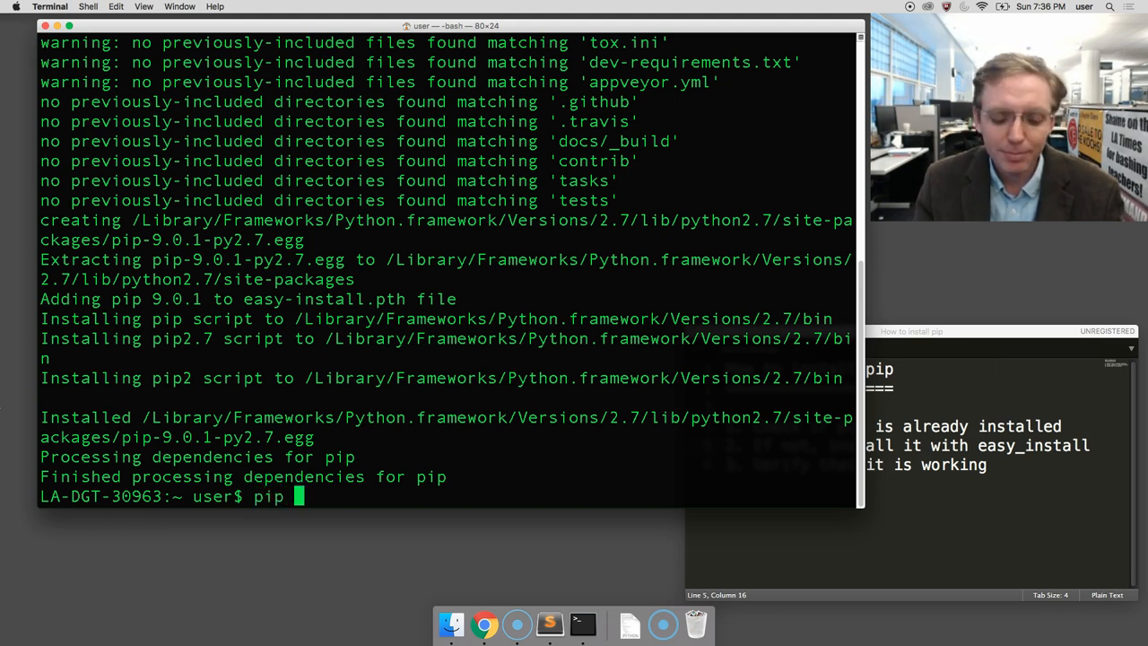
text(--version)
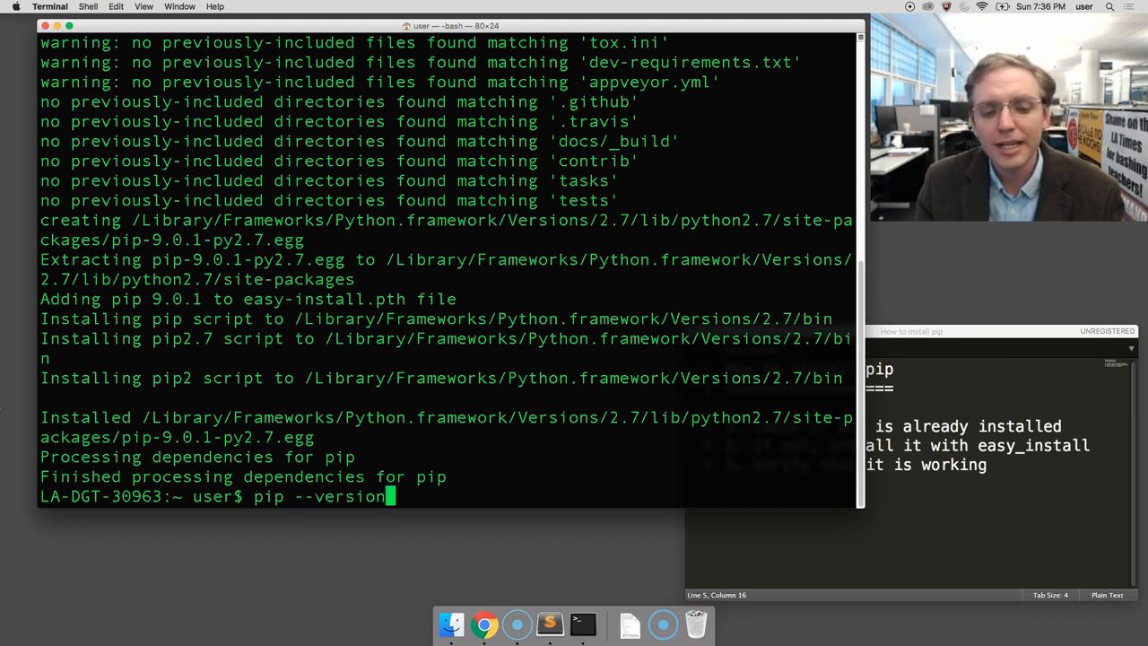